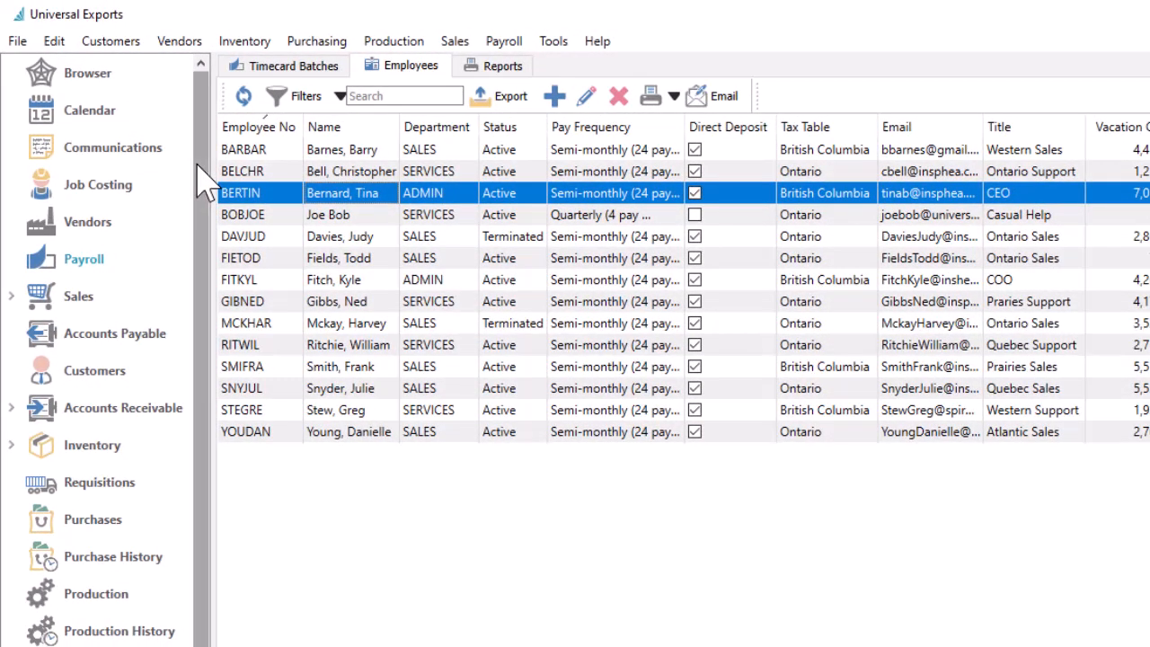
{"action": "mouse_move", "coordinate": [84, 259]}
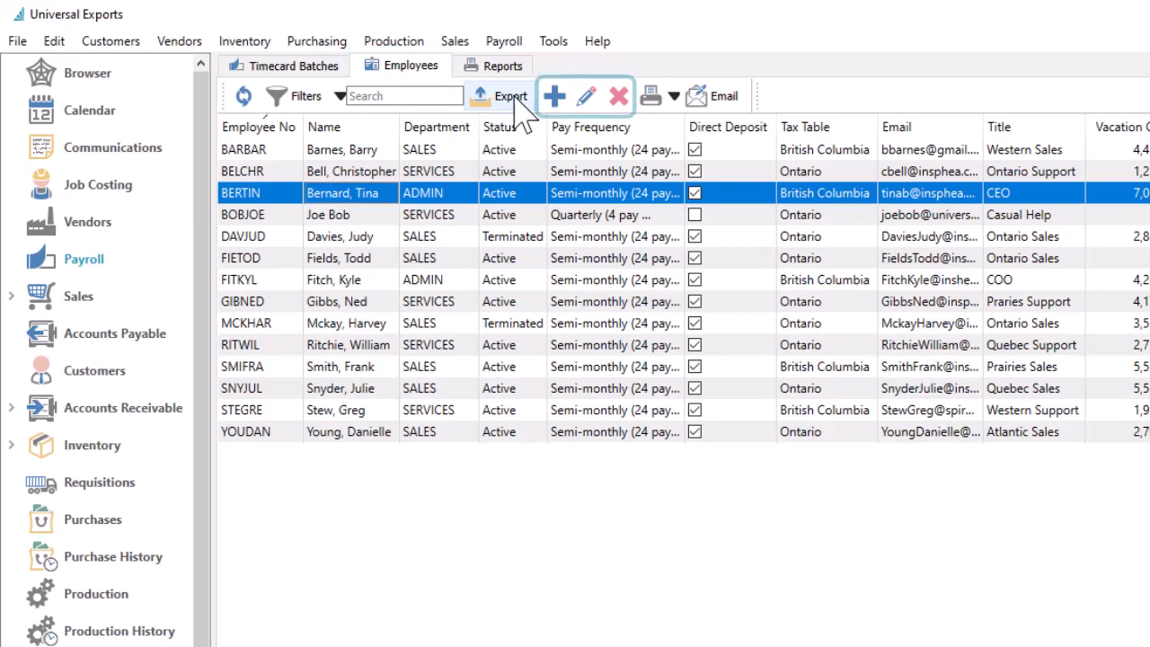
{"action": "mouse_move", "coordinate": [558, 96]}
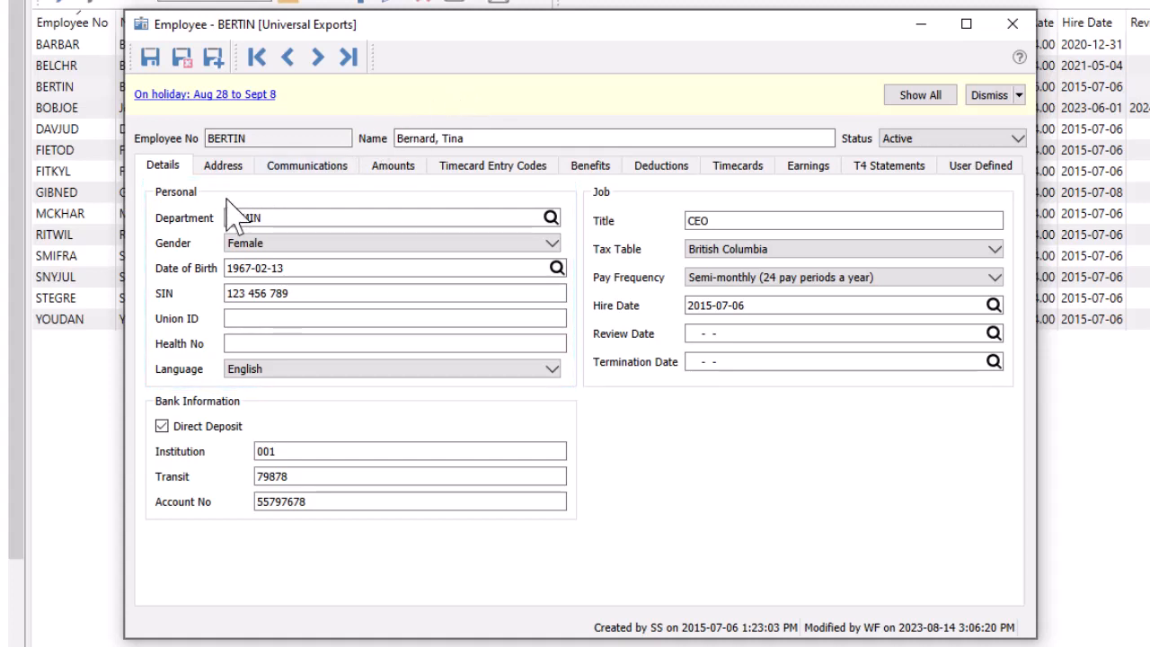
{"action": "left_click", "coordinate": [223, 165]}
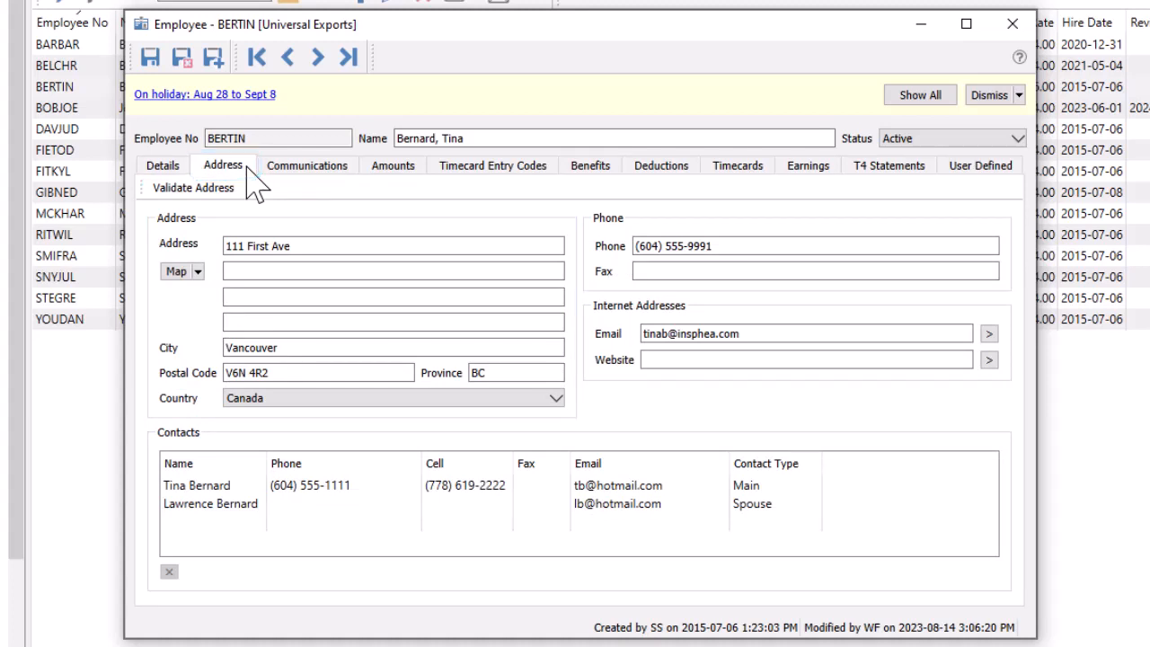
{"action": "left_click", "coordinate": [163, 165]}
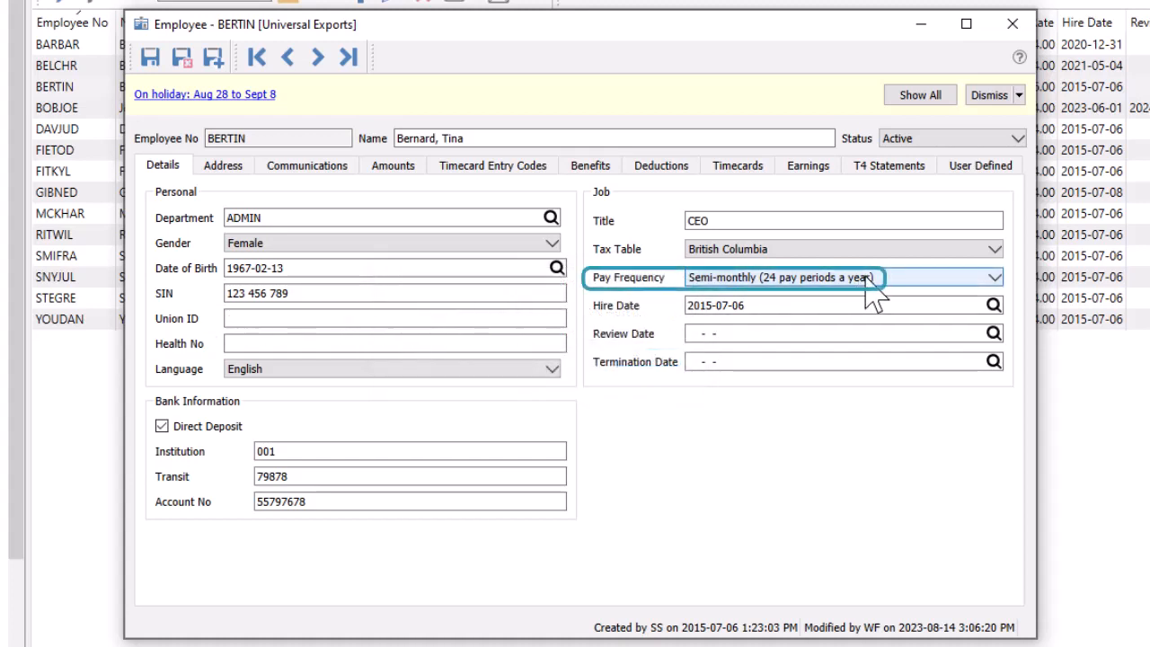
{"action": "left_click", "coordinate": [1008, 276]}
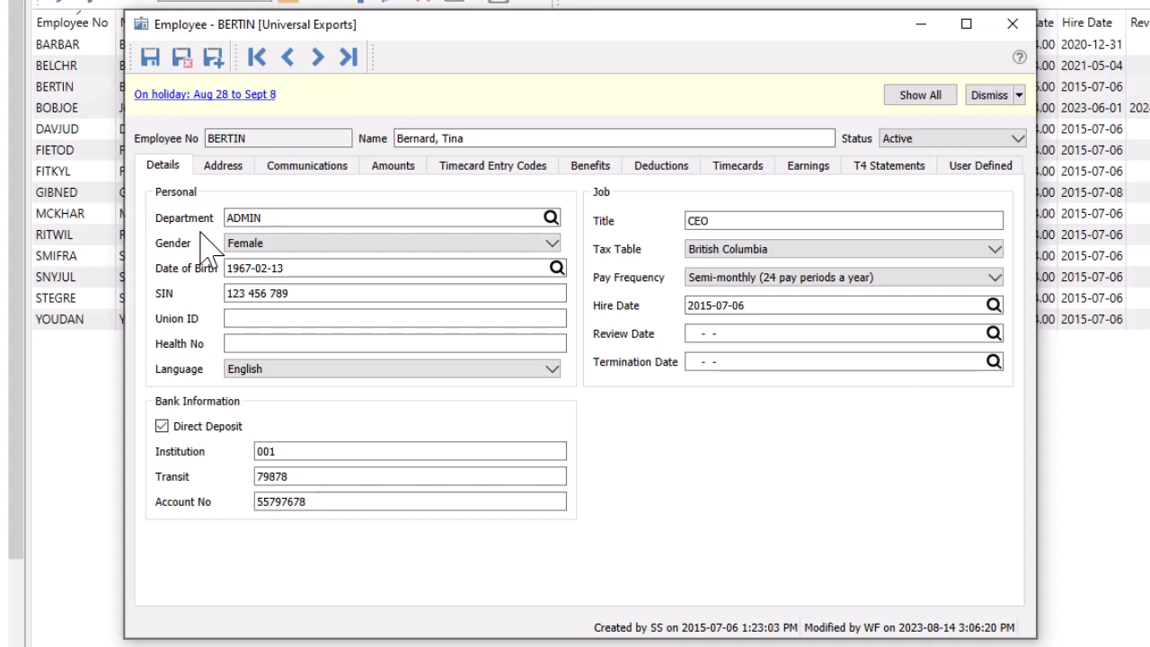
{"action": "left_click", "coordinate": [546, 217]}
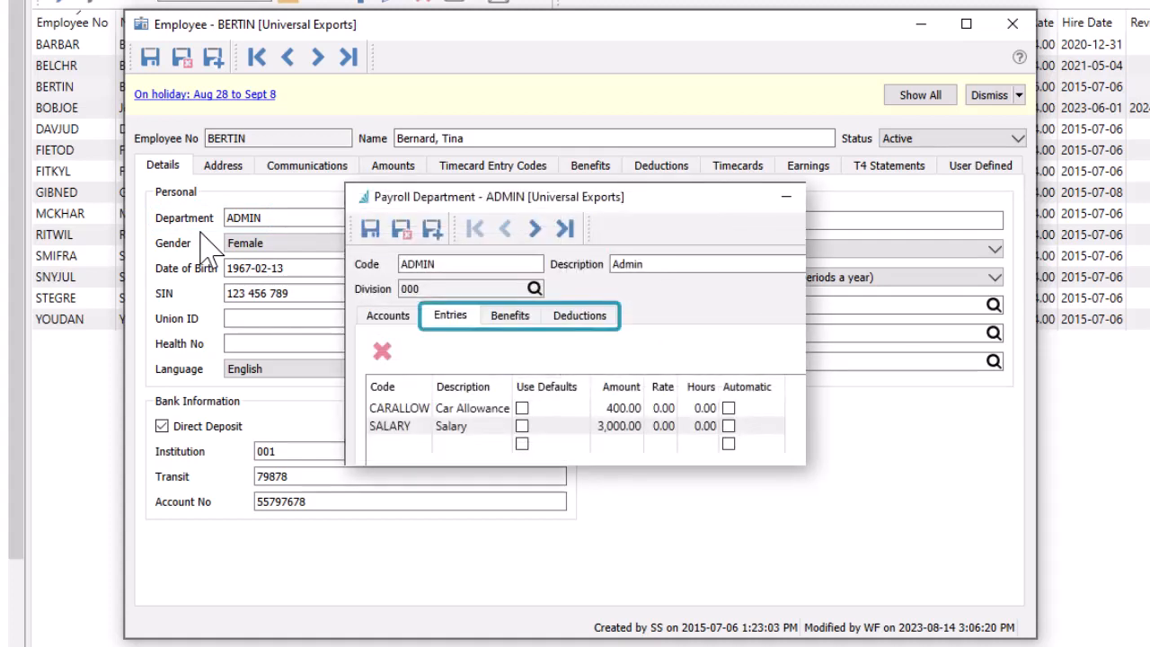
{"action": "left_click", "coordinate": [782, 197]}
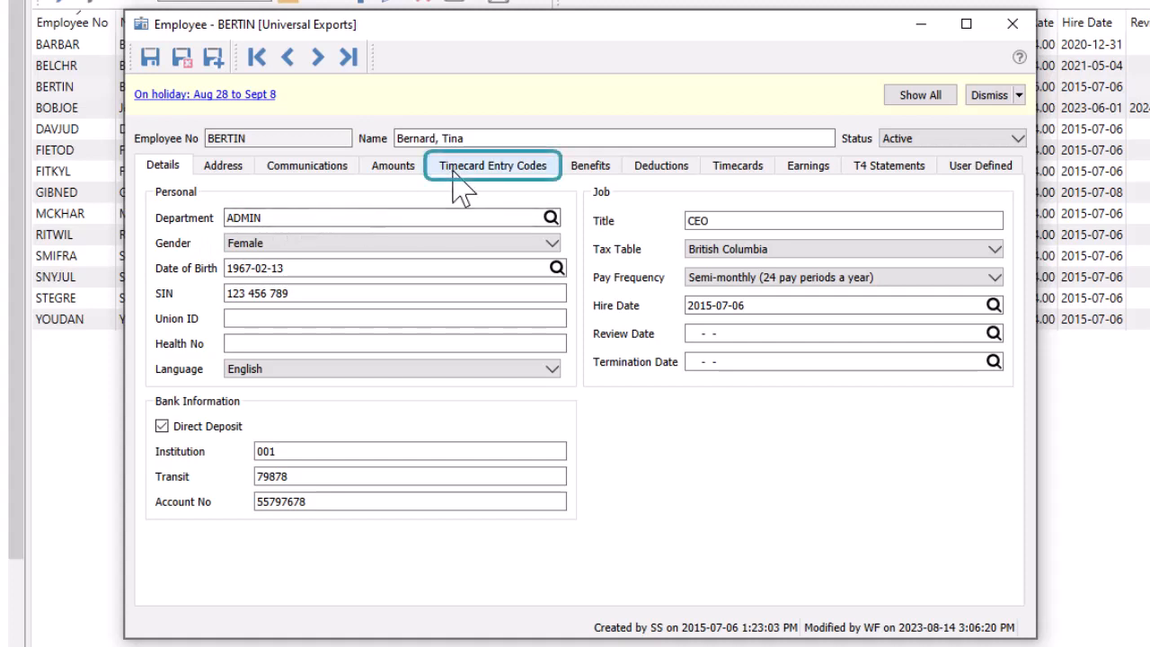
- Review the advance, salary and car allowance entry codes, then show Medical and ExtMedi benefits
{"action": "left_click", "coordinate": [492, 165]}
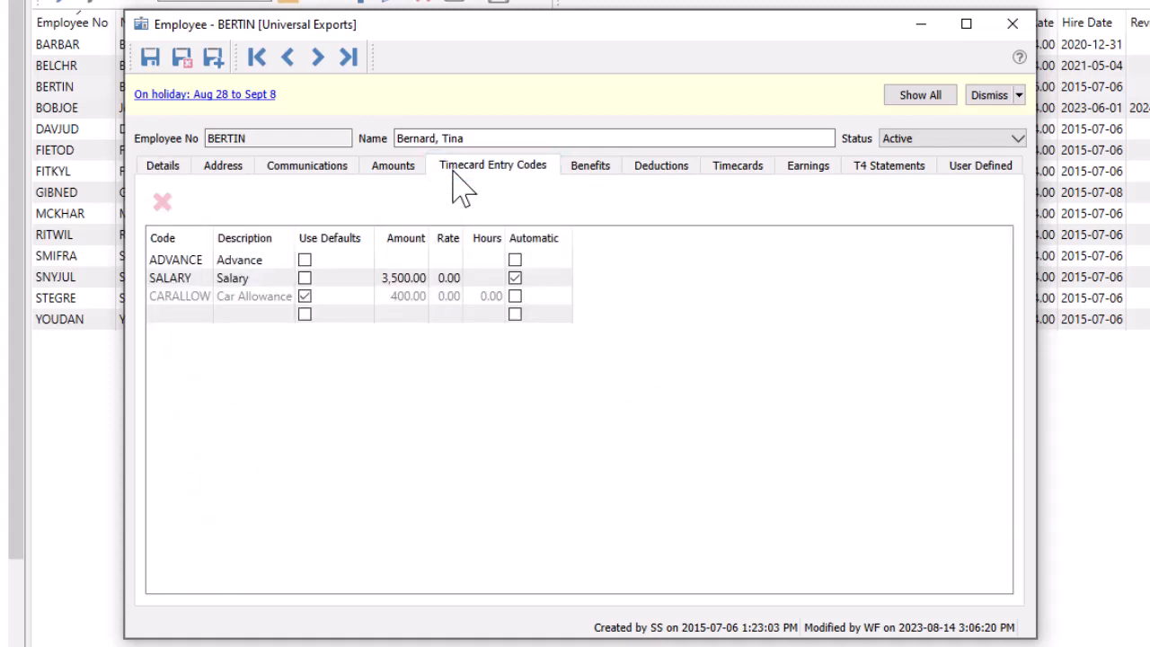
{"action": "left_click", "coordinate": [234, 313]}
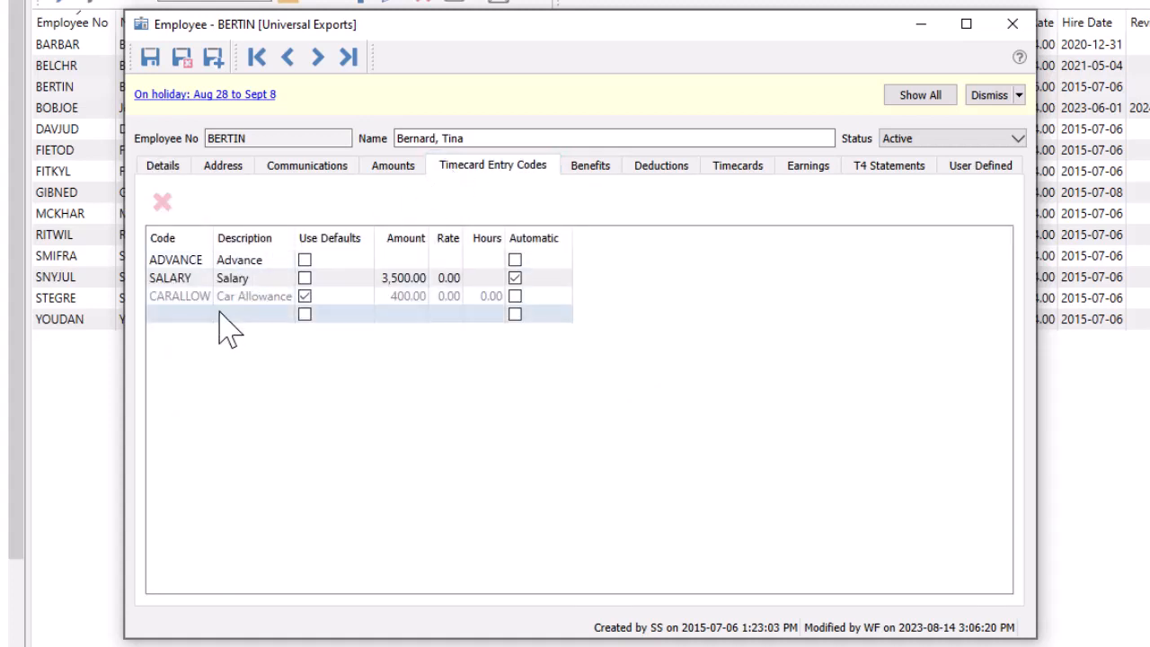
{"action": "left_click", "coordinate": [175, 277]}
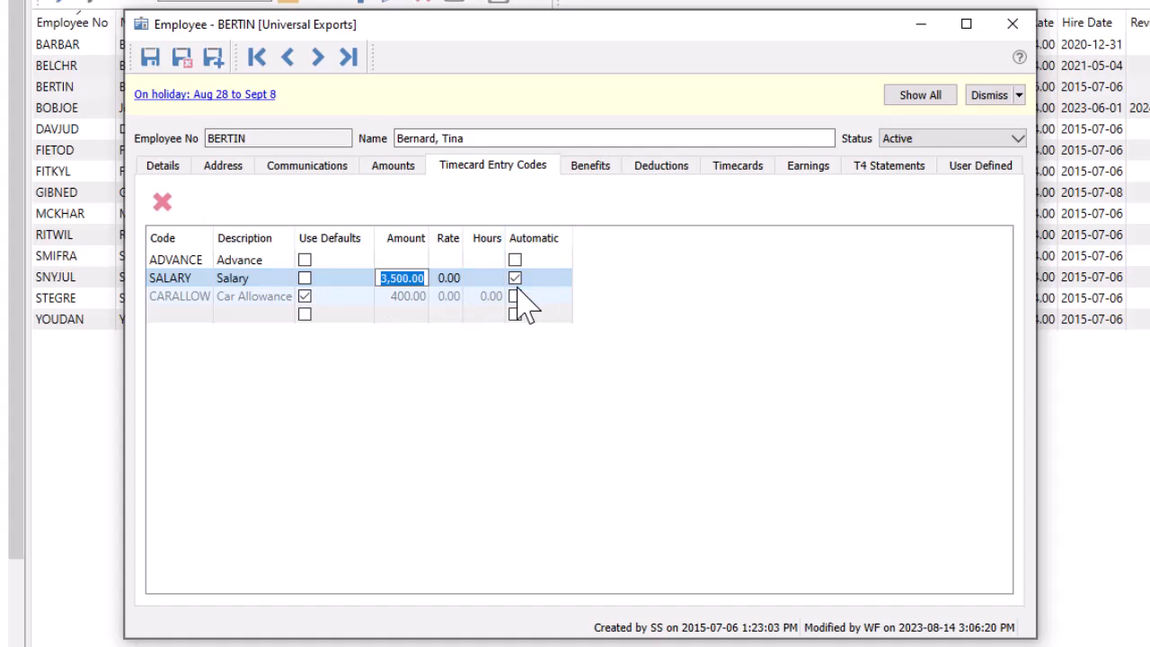
{"action": "left_click", "coordinate": [590, 165]}
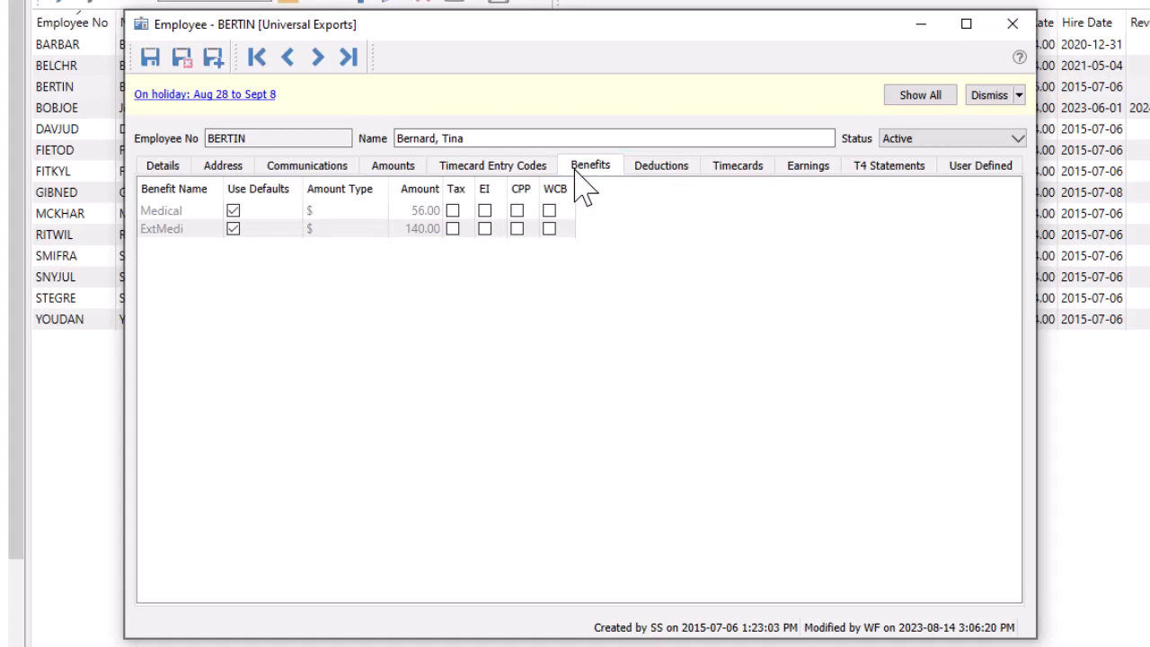
- Check the Parking deduction amount, then show credits, deductions and the 6% vacation rate
{"action": "left_click", "coordinate": [661, 165]}
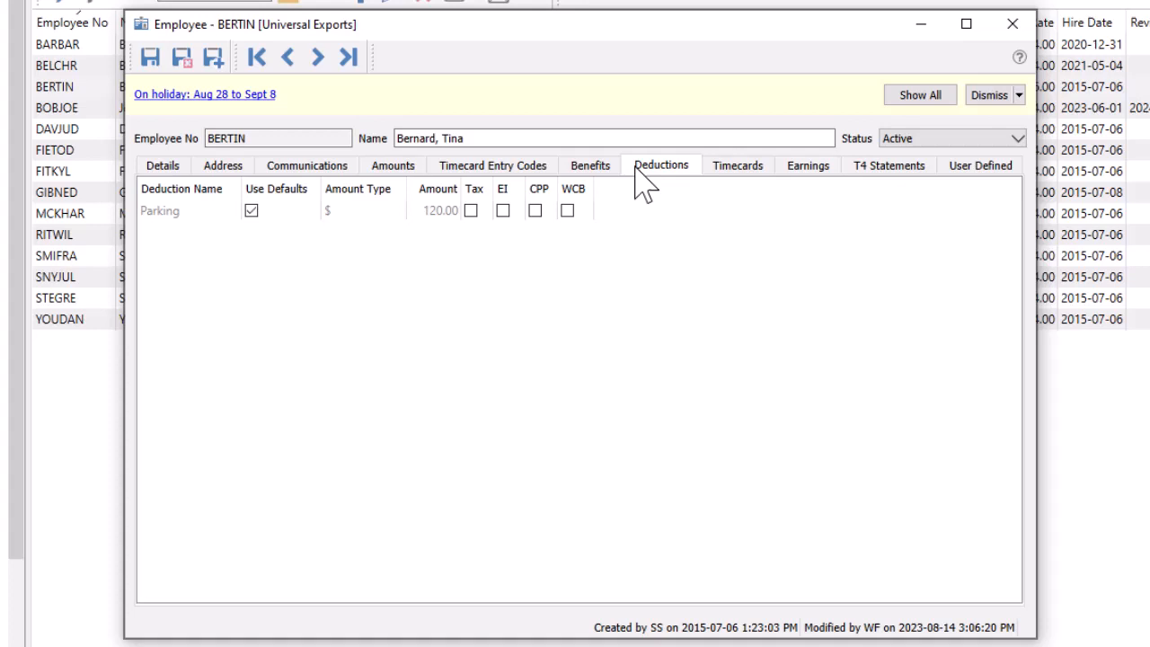
{"action": "mouse_move", "coordinate": [587, 200]}
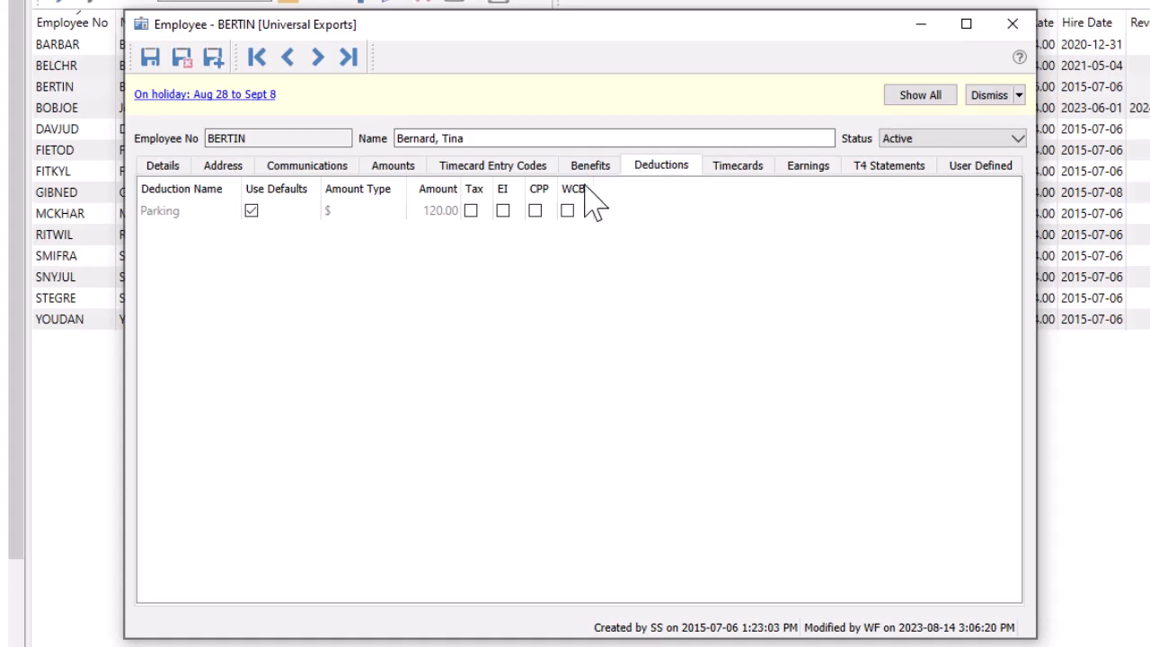
{"action": "left_click", "coordinate": [438, 211]}
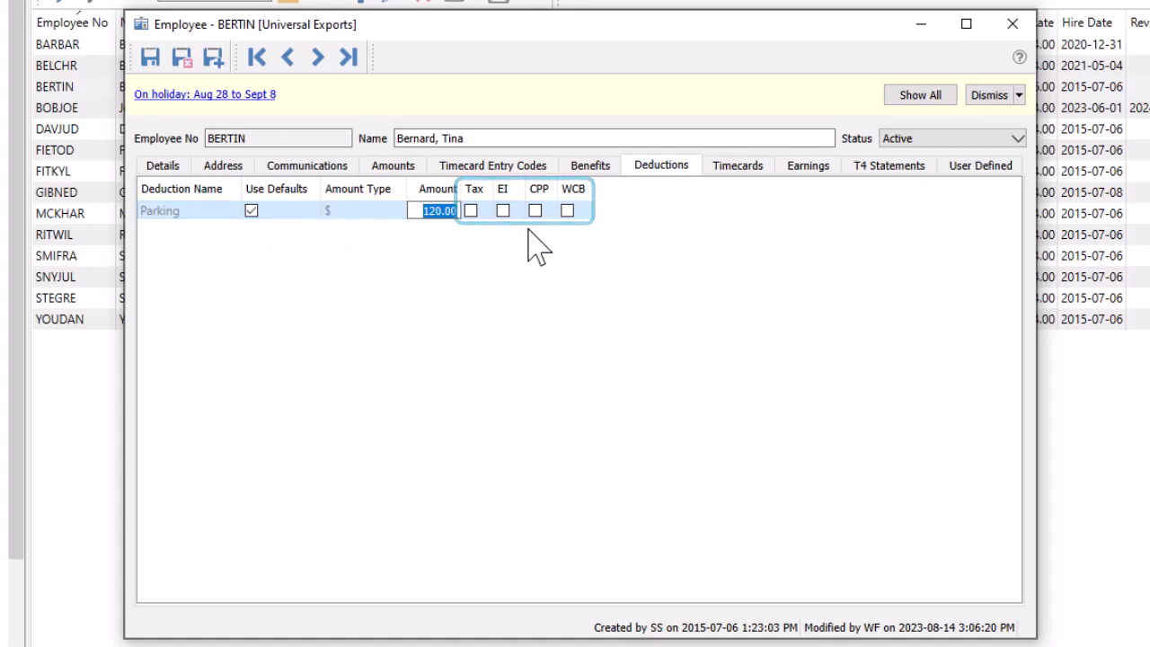
{"action": "left_click", "coordinate": [392, 165]}
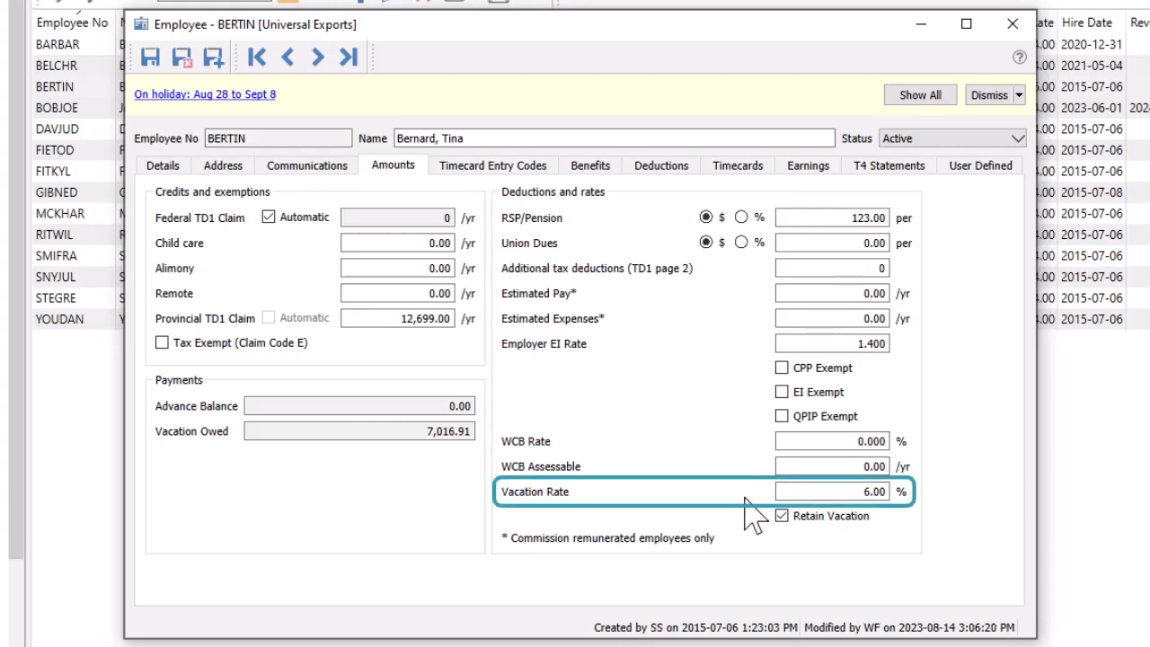
{"action": "left_click", "coordinate": [781, 516]}
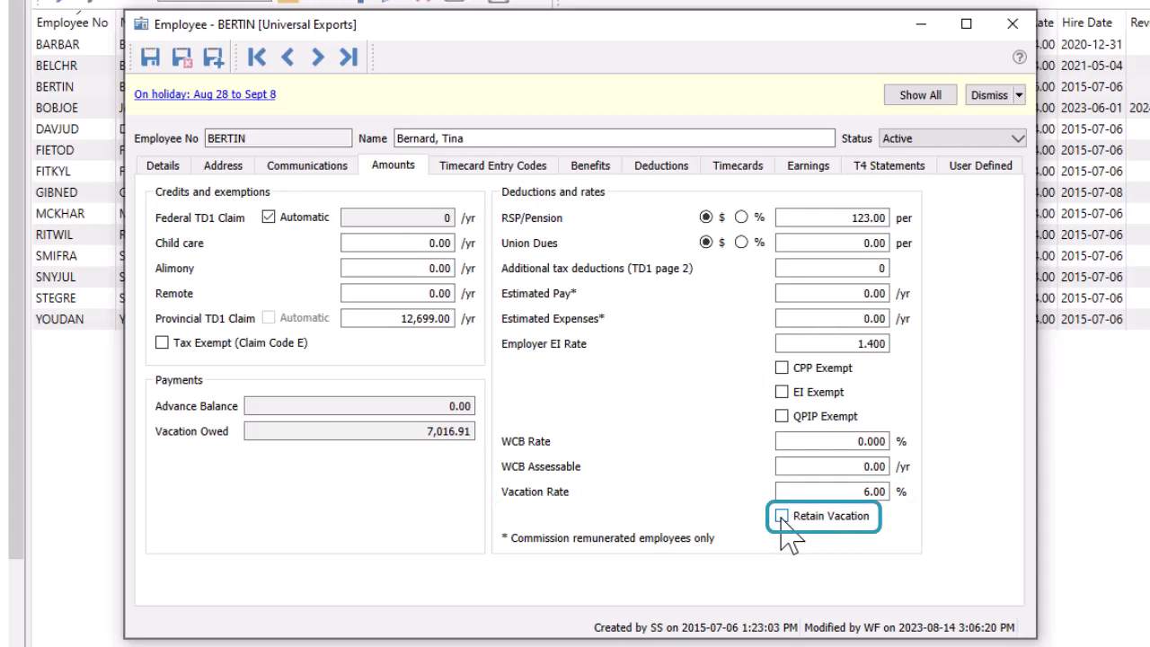
{"action": "left_click", "coordinate": [781, 517]}
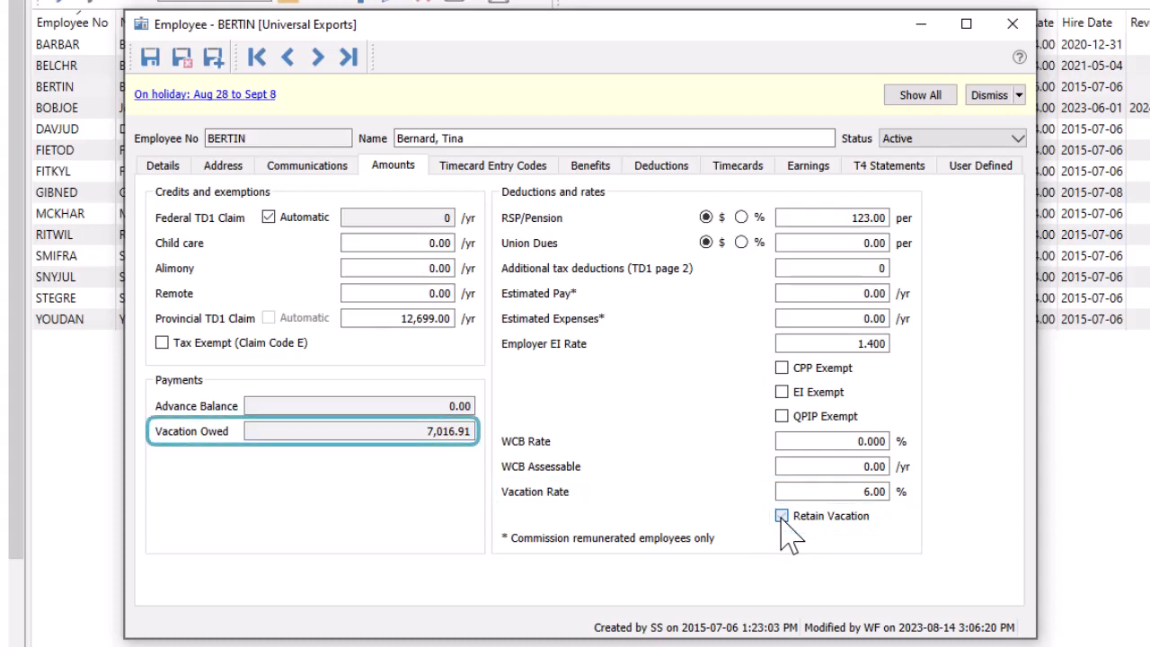
{"action": "left_click", "coordinate": [781, 516]}
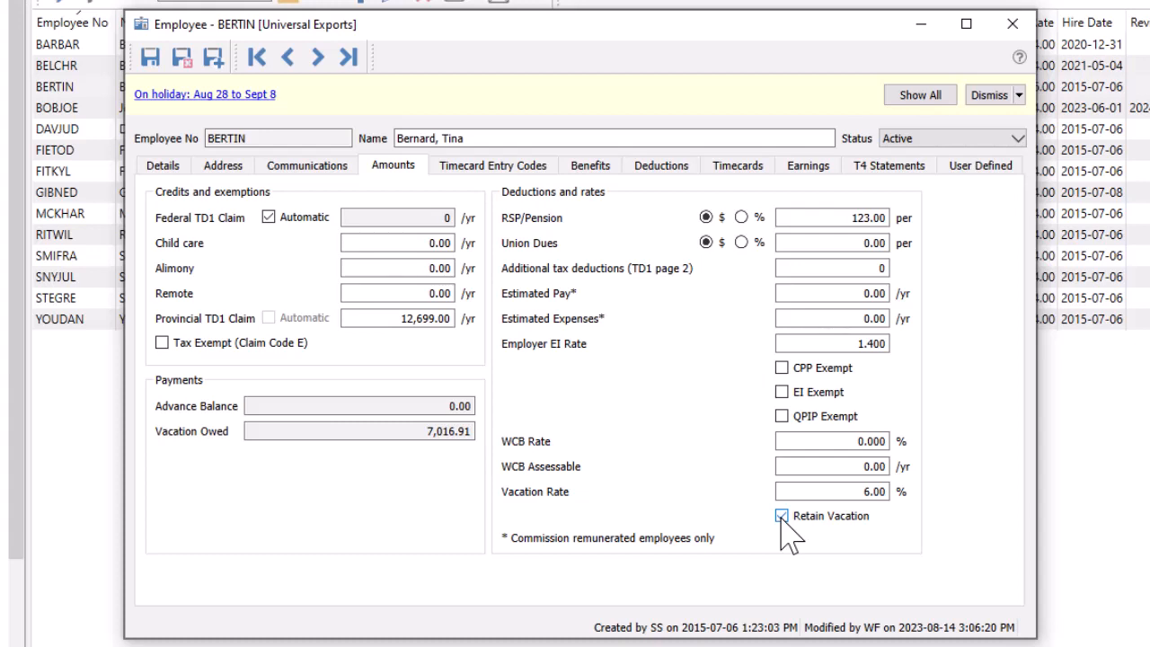
- View the parking stall field and communications, then list posted timecards with tax and pay
{"action": "left_click", "coordinate": [980, 166]}
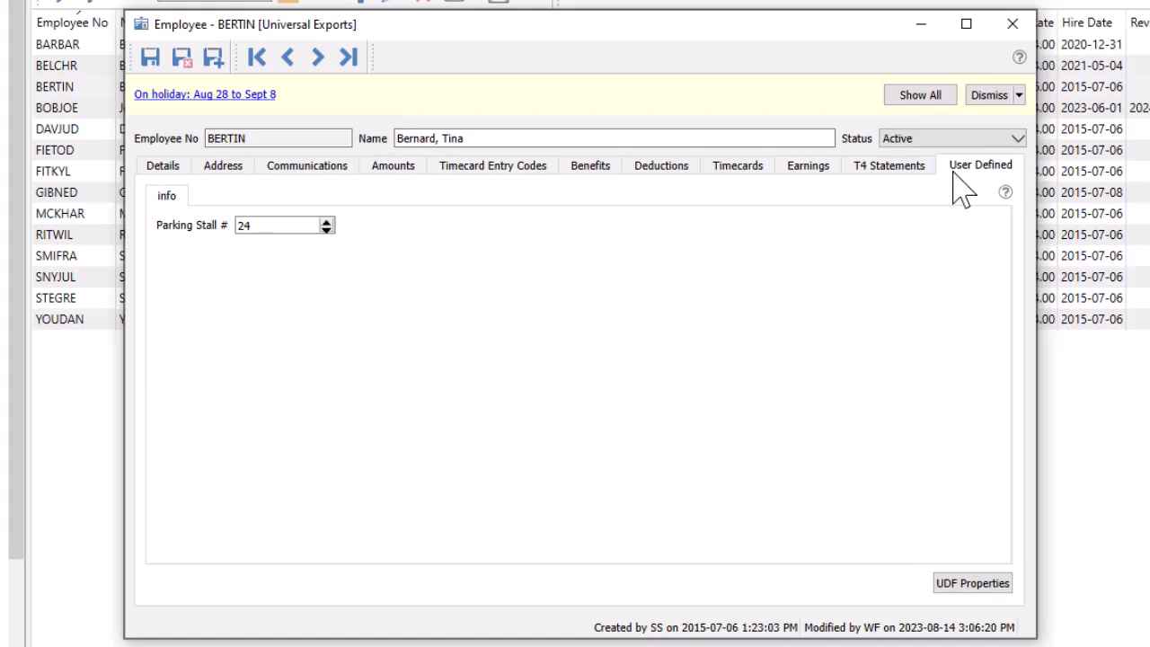
{"action": "mouse_move", "coordinate": [306, 166]}
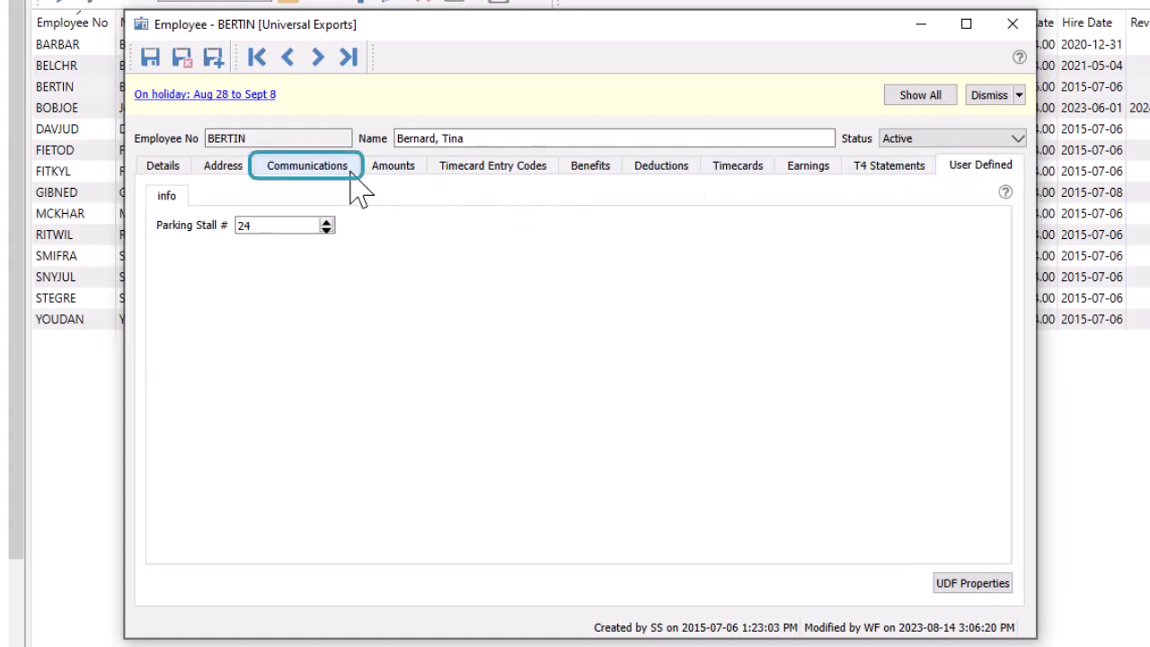
{"action": "left_click", "coordinate": [306, 164]}
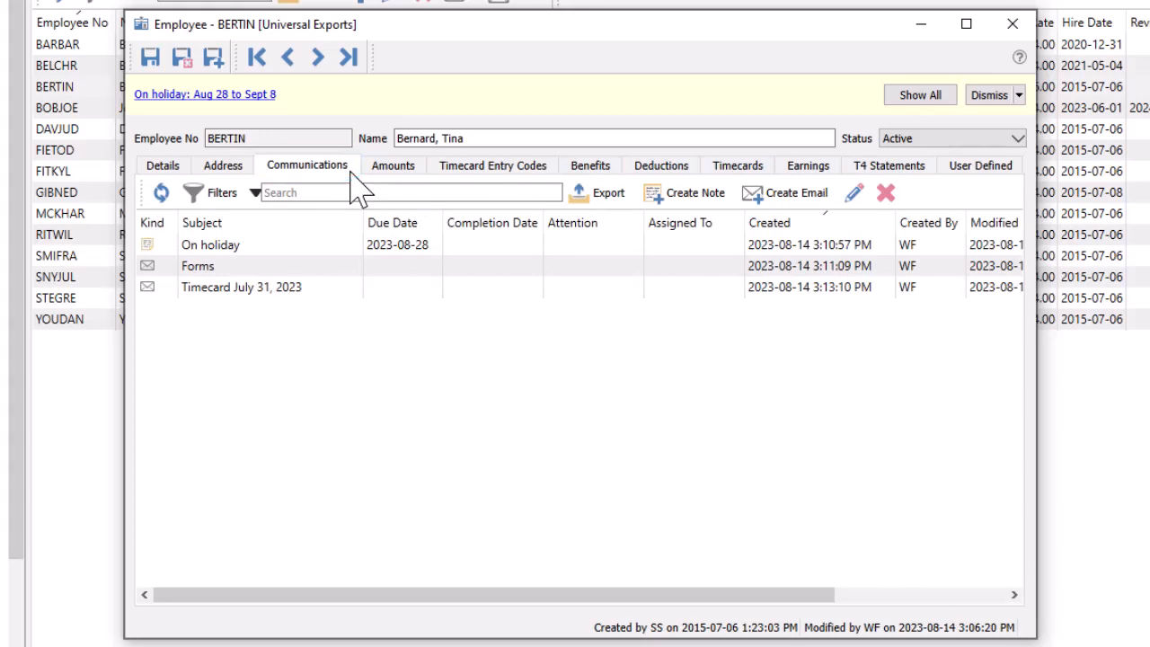
{"action": "left_click", "coordinate": [240, 287]}
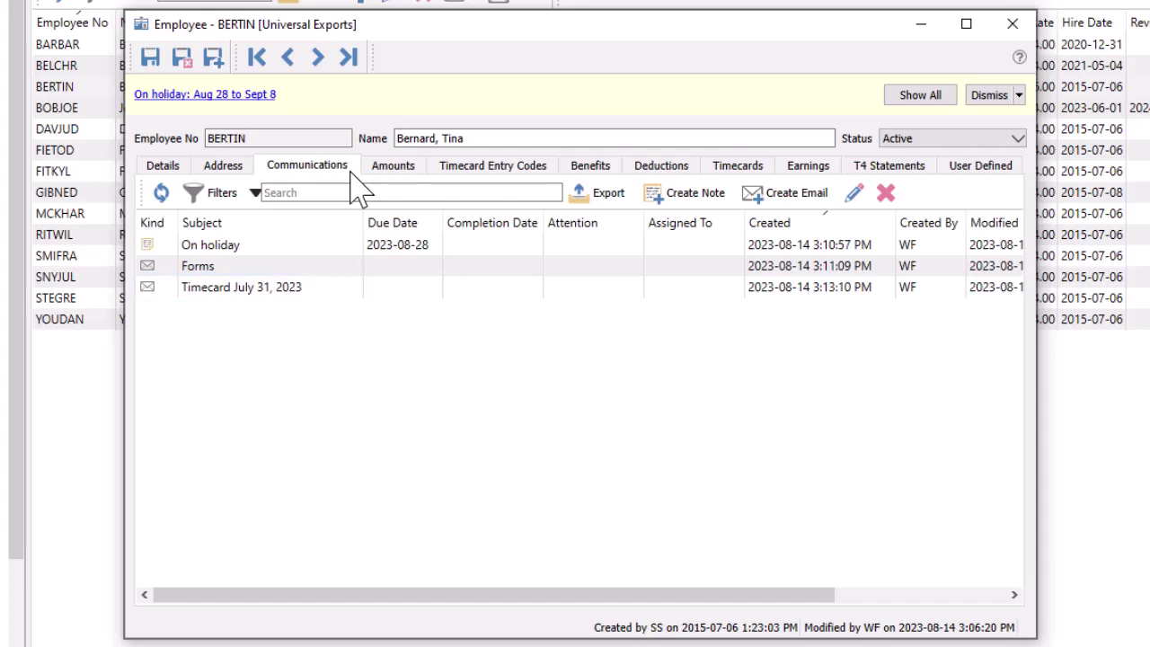
{"action": "left_click", "coordinate": [737, 165]}
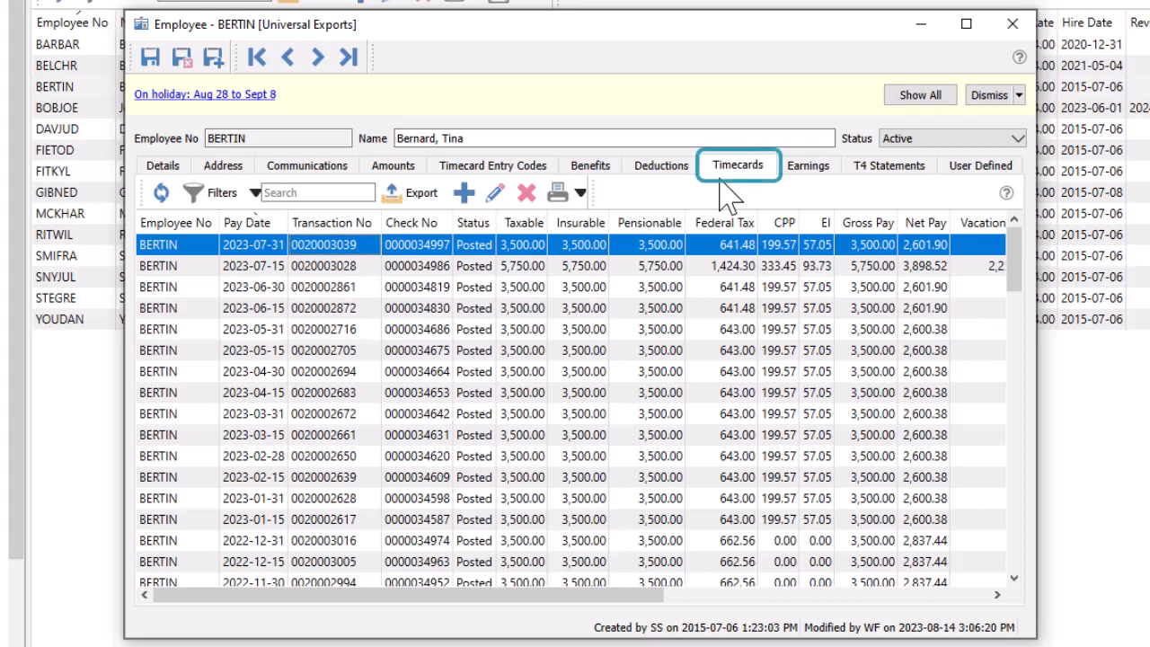
{"action": "mouse_move", "coordinate": [732, 188]}
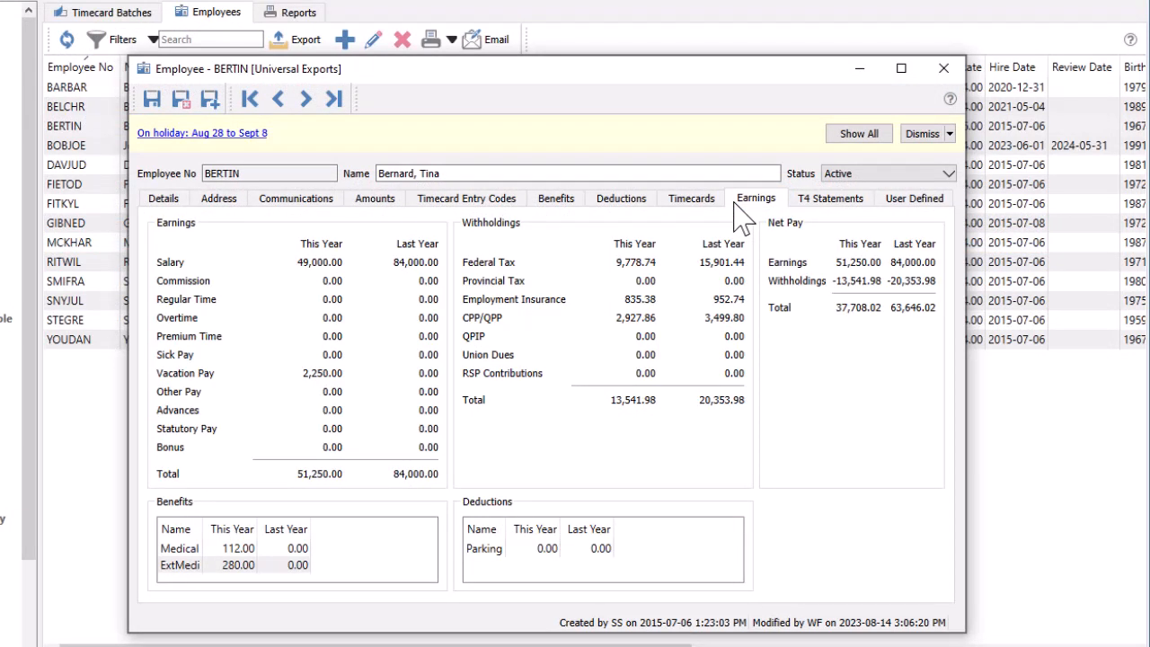
{"action": "mouse_move", "coordinate": [684, 237]}
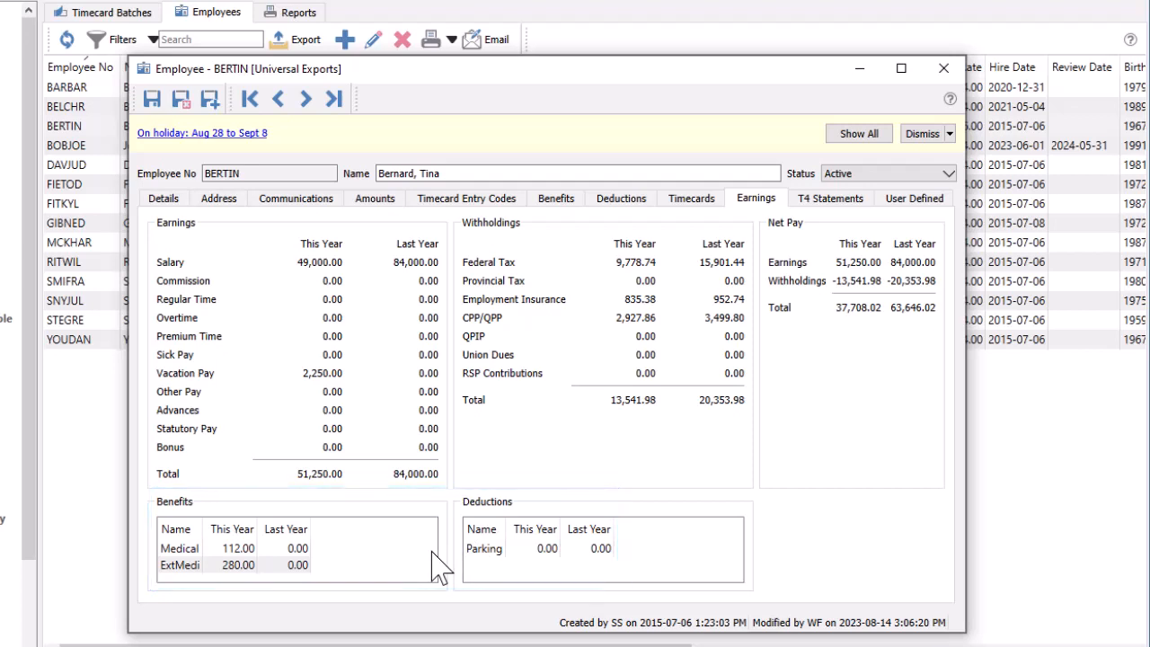
- Open the 2022 T4 slip showing suggested and adjusted amounts, then close it
{"action": "left_click", "coordinate": [829, 198]}
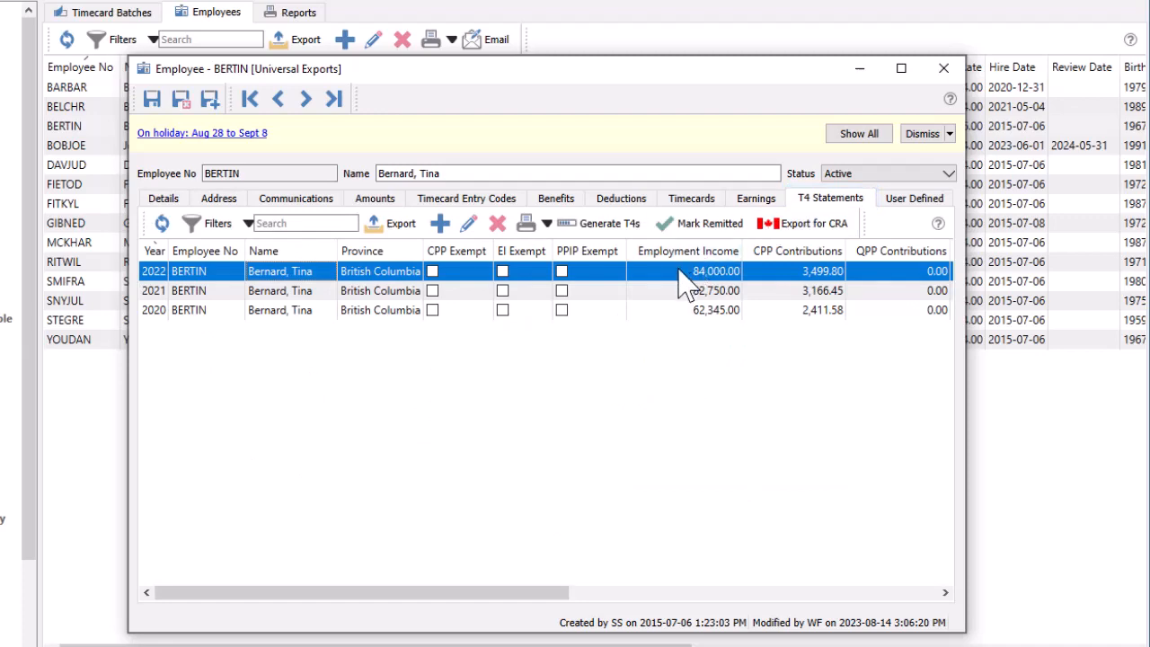
{"action": "double_click", "coordinate": [197, 270]}
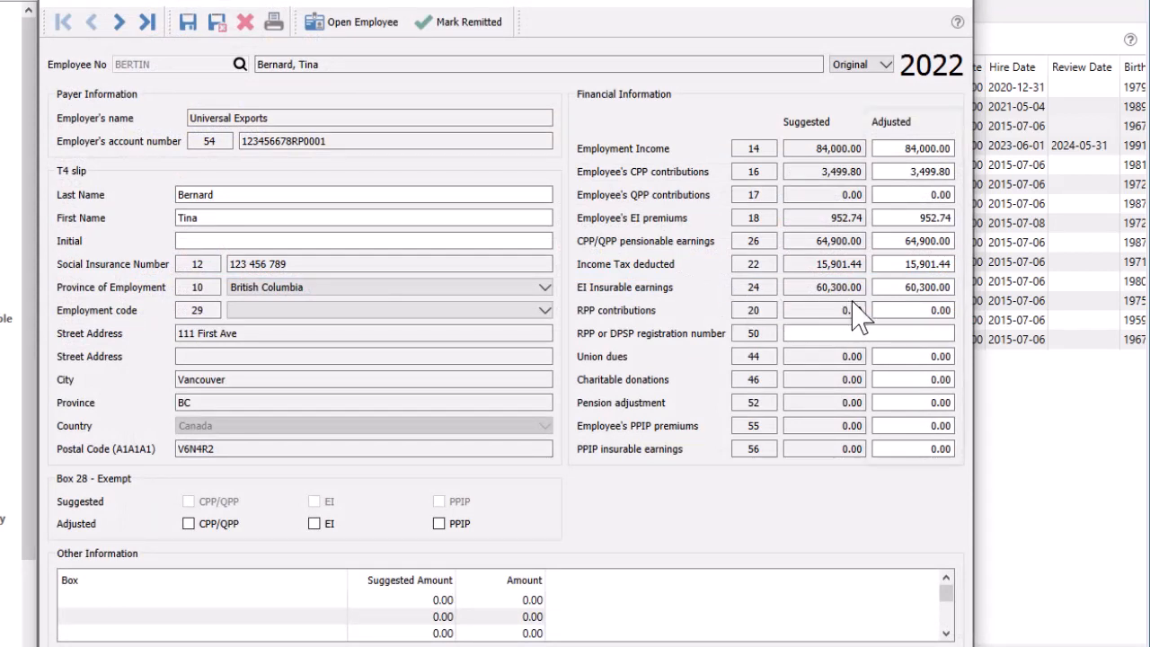
{"action": "left_click", "coordinate": [913, 310]}
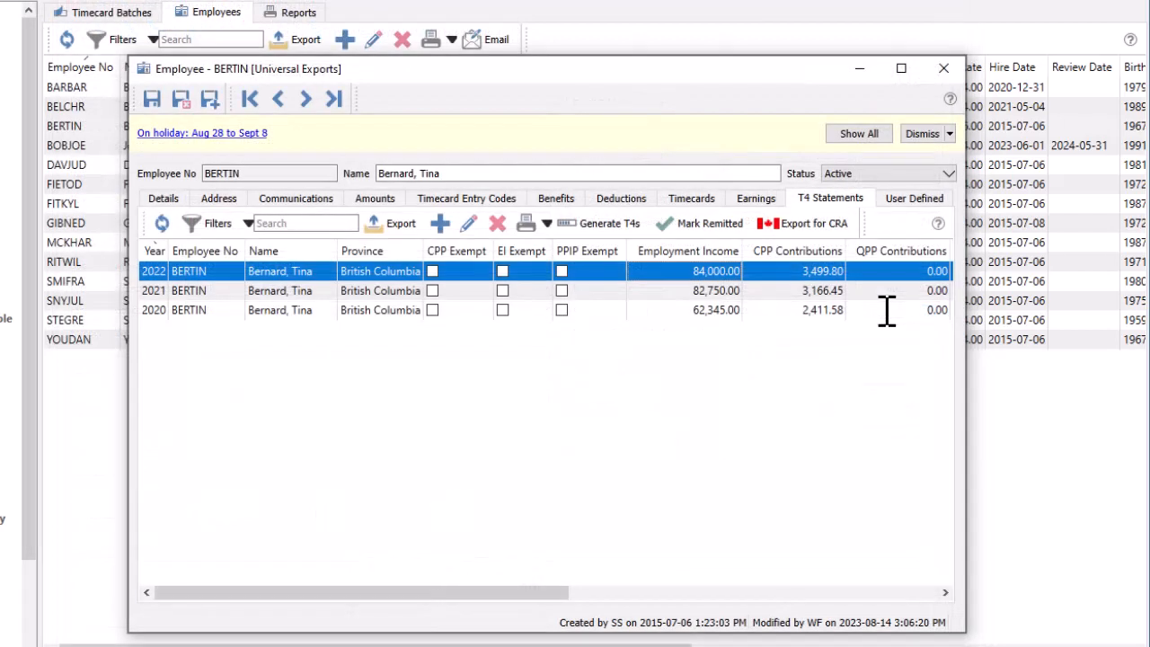
{"action": "mouse_move", "coordinate": [606, 222]}
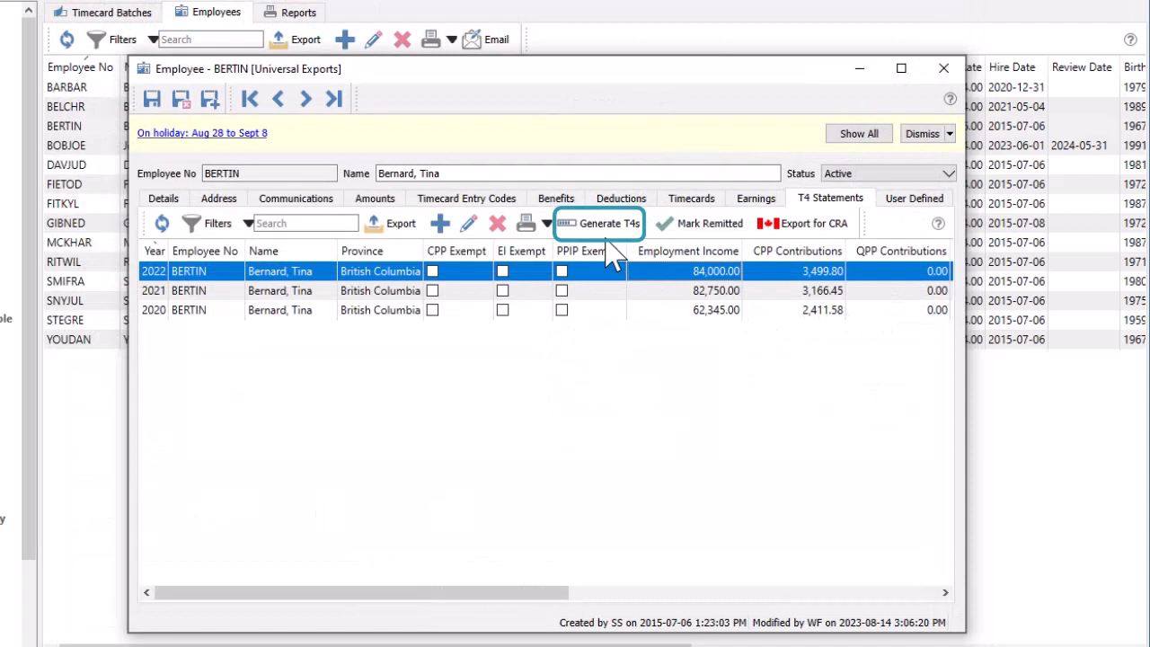
{"action": "mouse_move", "coordinate": [806, 223]}
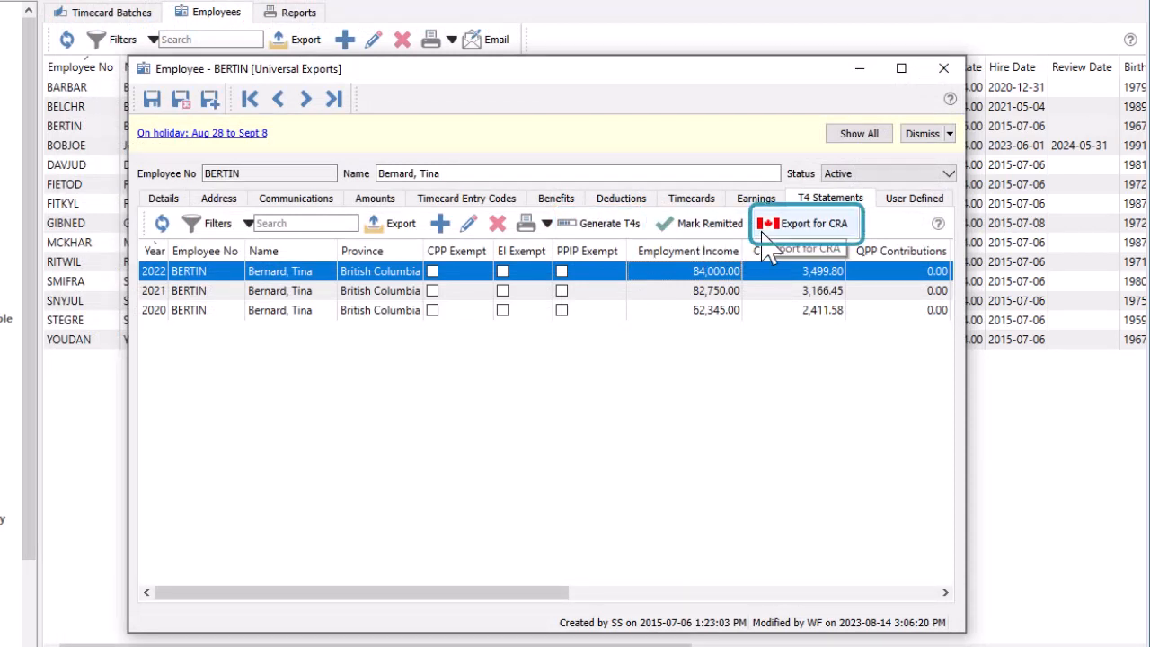